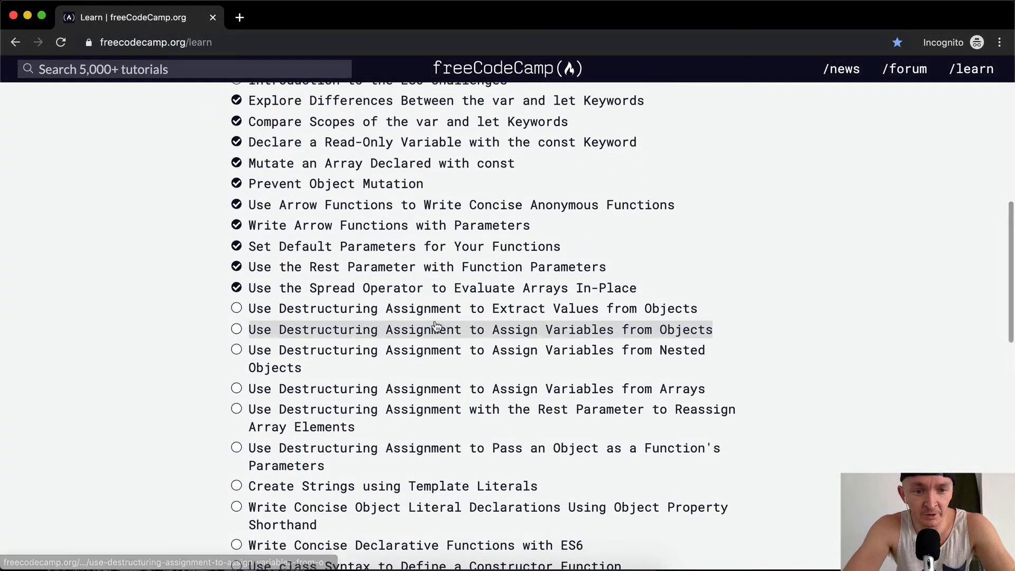
pyautogui.moveTo(450, 308)
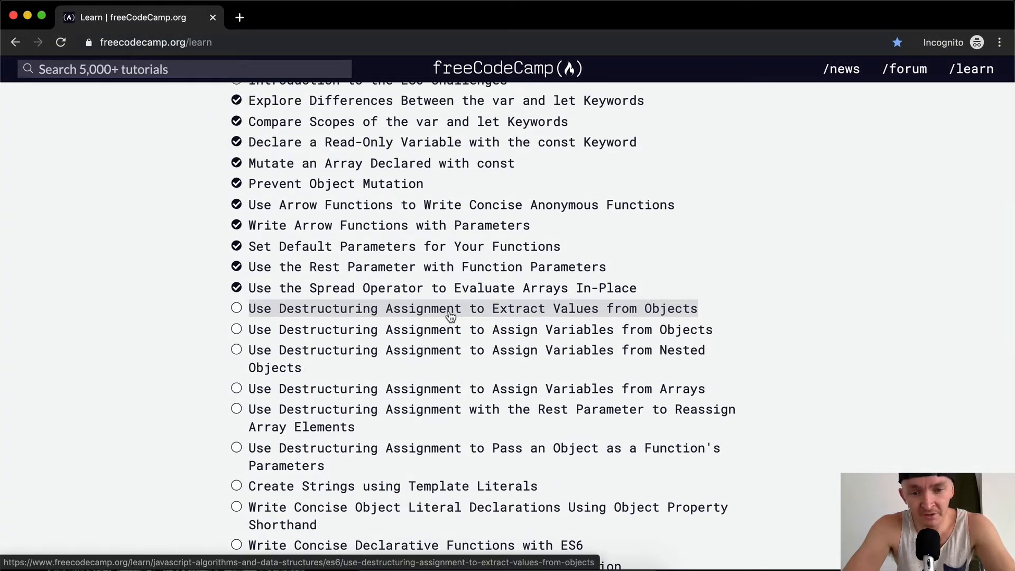
# Open the 'Extract Values from Objects' destructuring challenge and scroll its description and test list into view
pyautogui.click(472, 308)
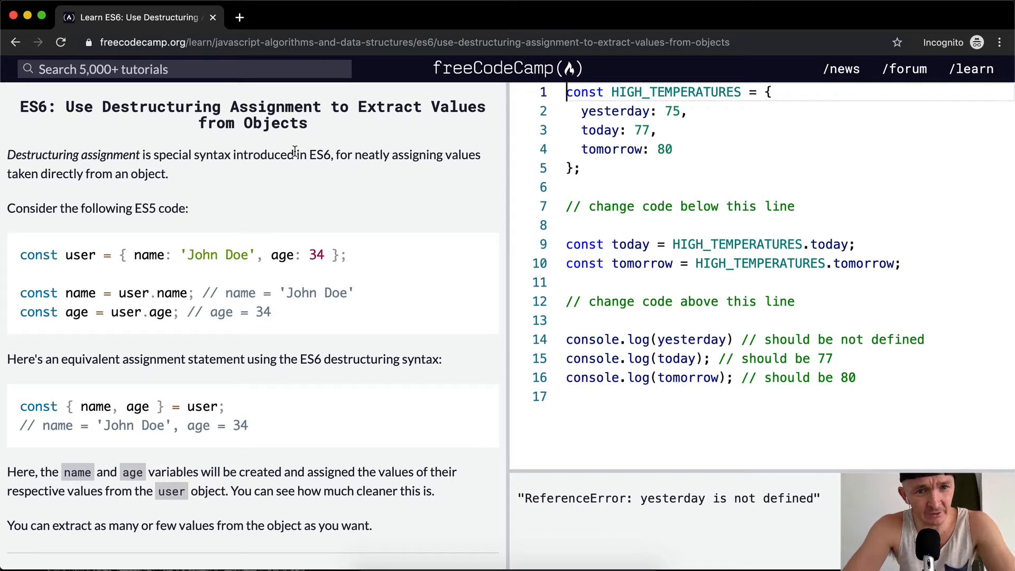
pyautogui.moveTo(170, 167)
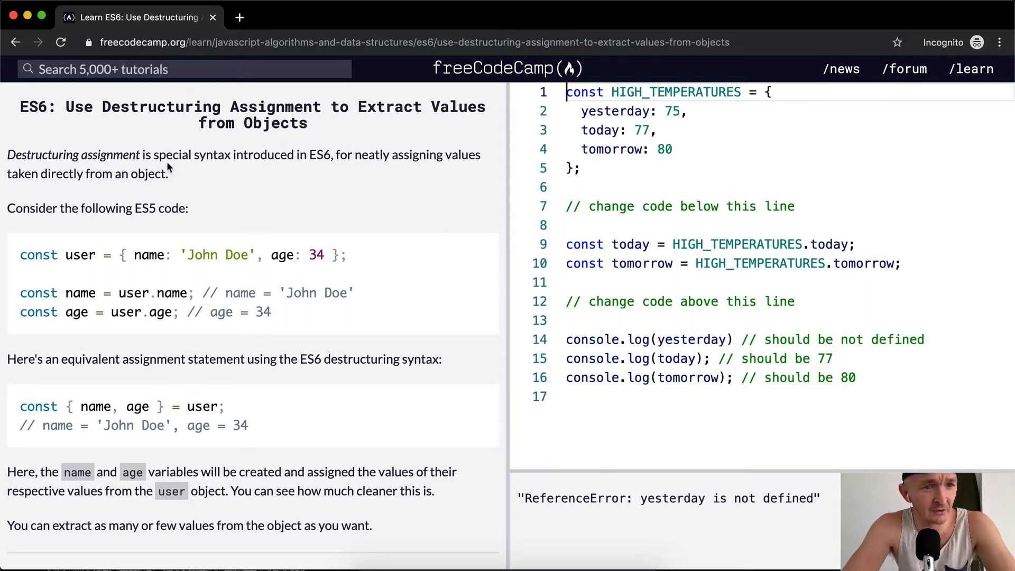
pyautogui.moveTo(65, 216)
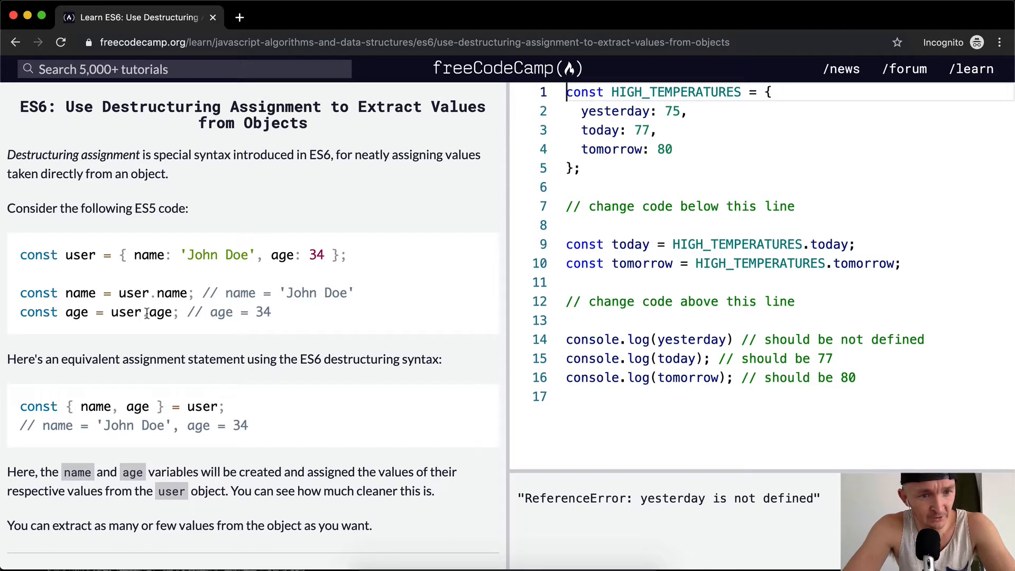
pyautogui.scroll(-3)
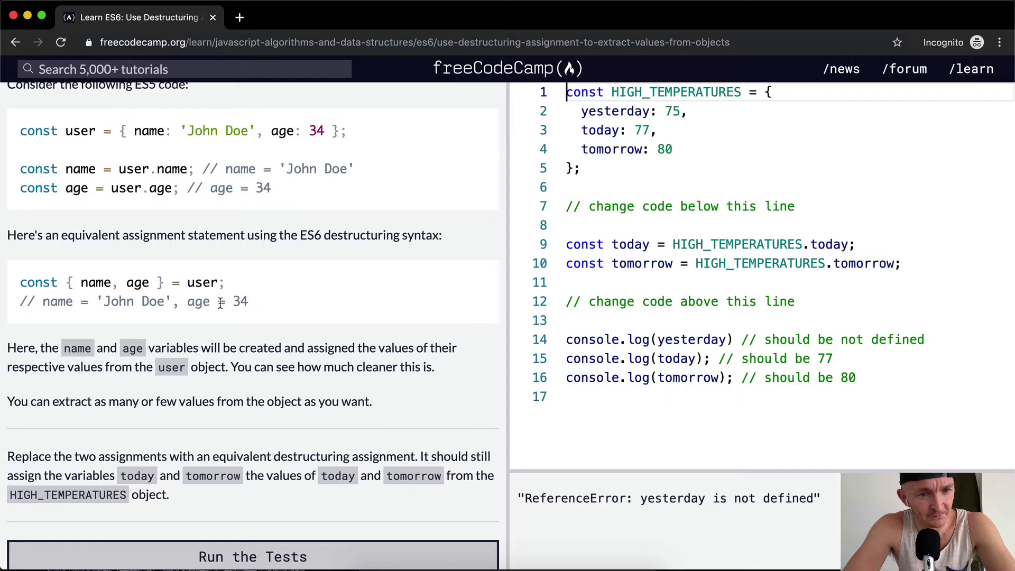
pyautogui.moveTo(86, 296)
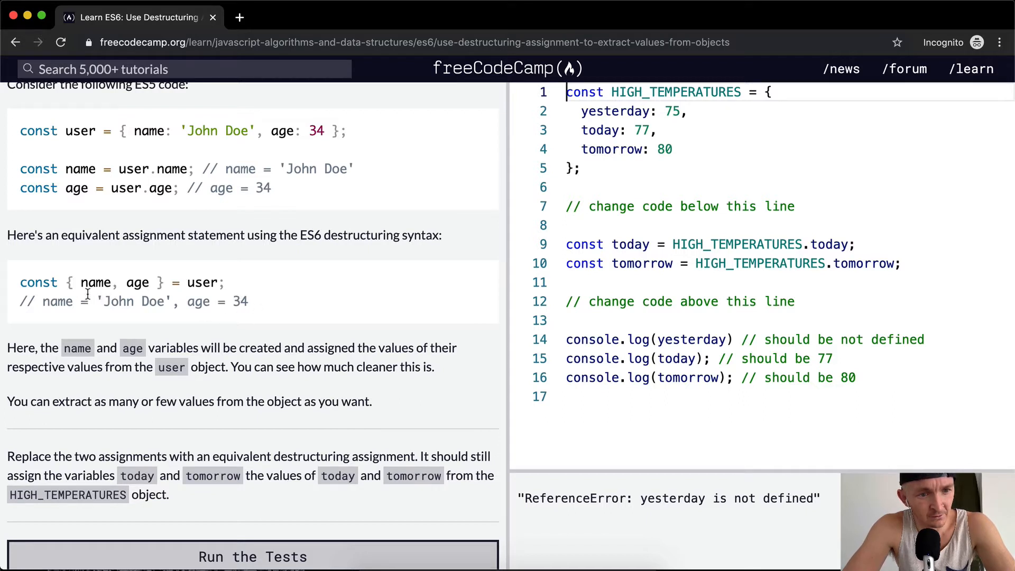
pyautogui.moveTo(143, 295)
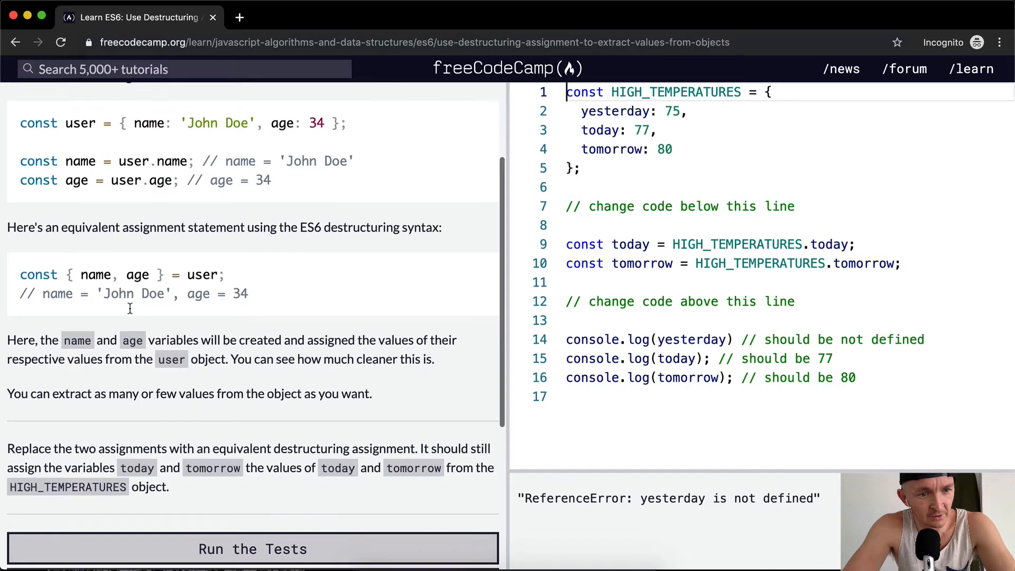
pyautogui.moveTo(298, 342)
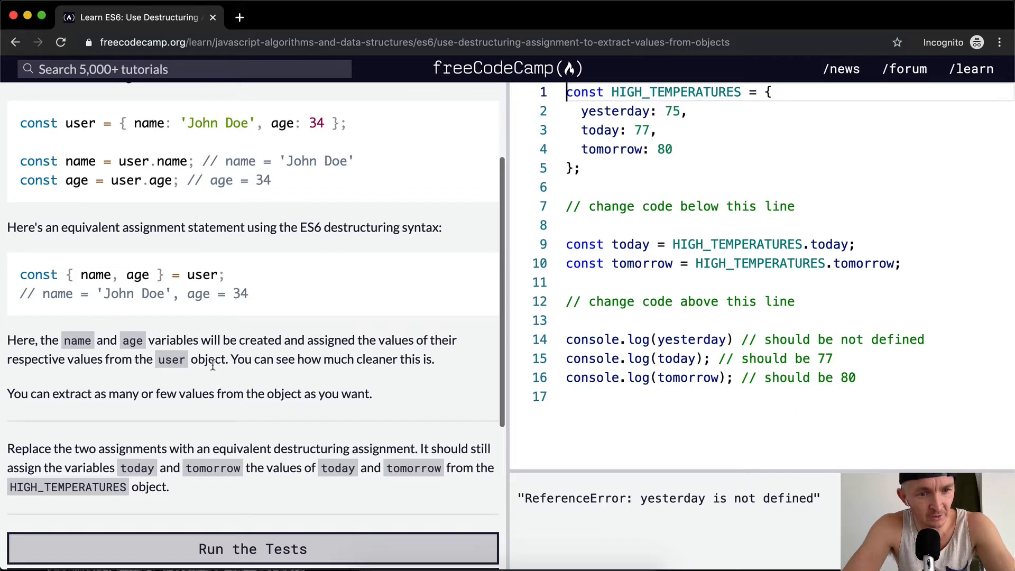
pyautogui.moveTo(313, 360)
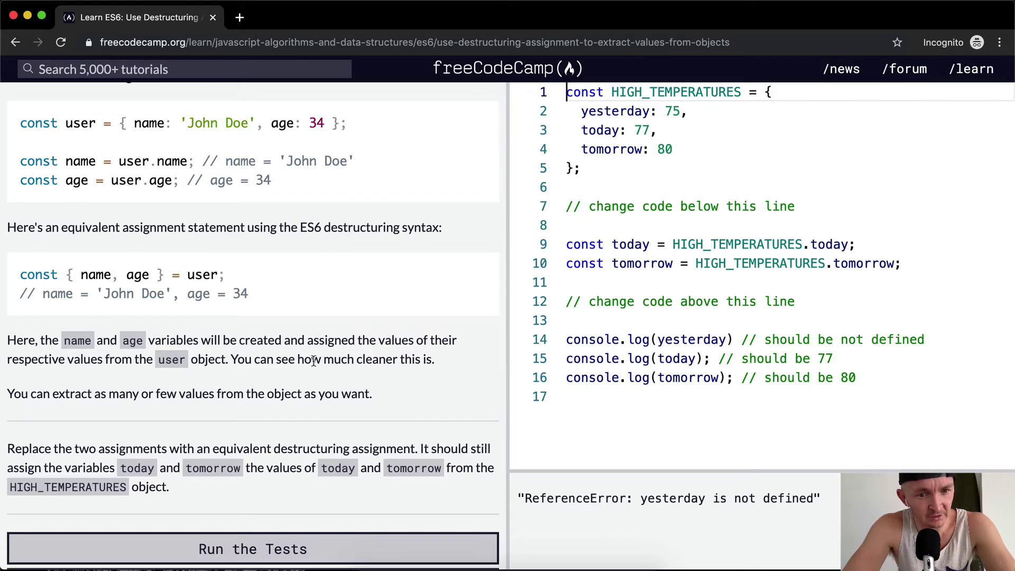
pyautogui.scroll(3)
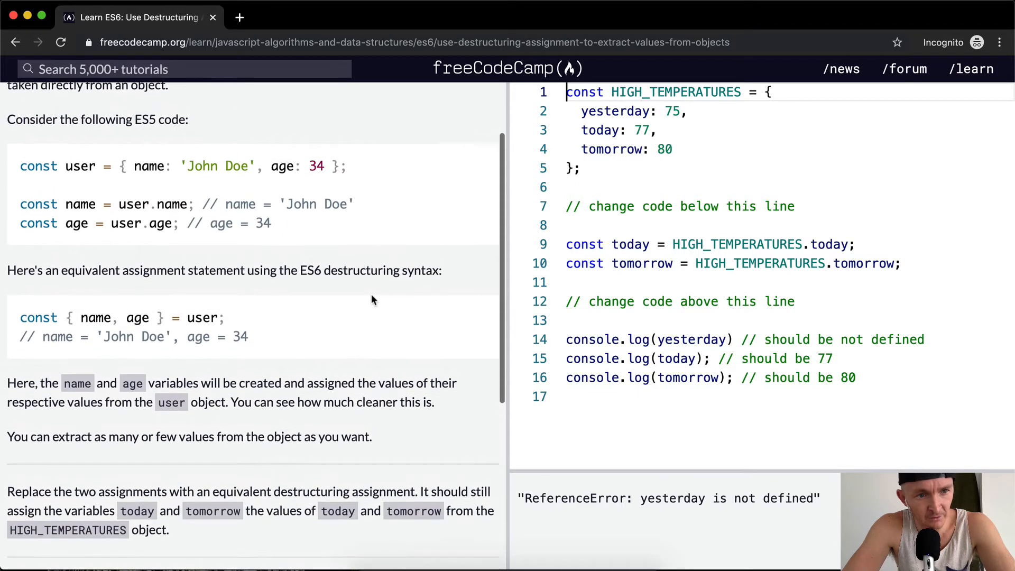
pyautogui.moveTo(98, 173)
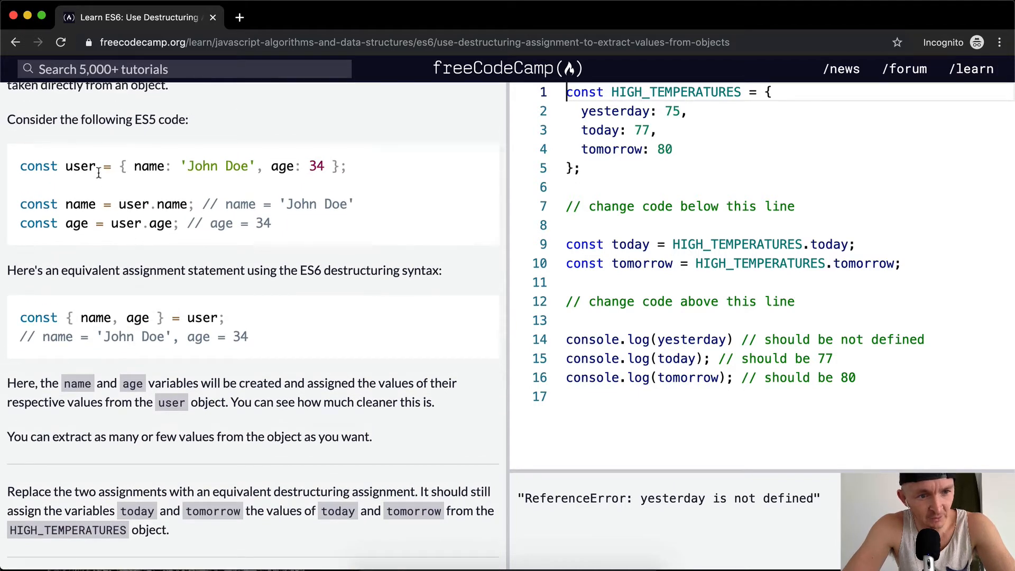
pyautogui.moveTo(198, 356)
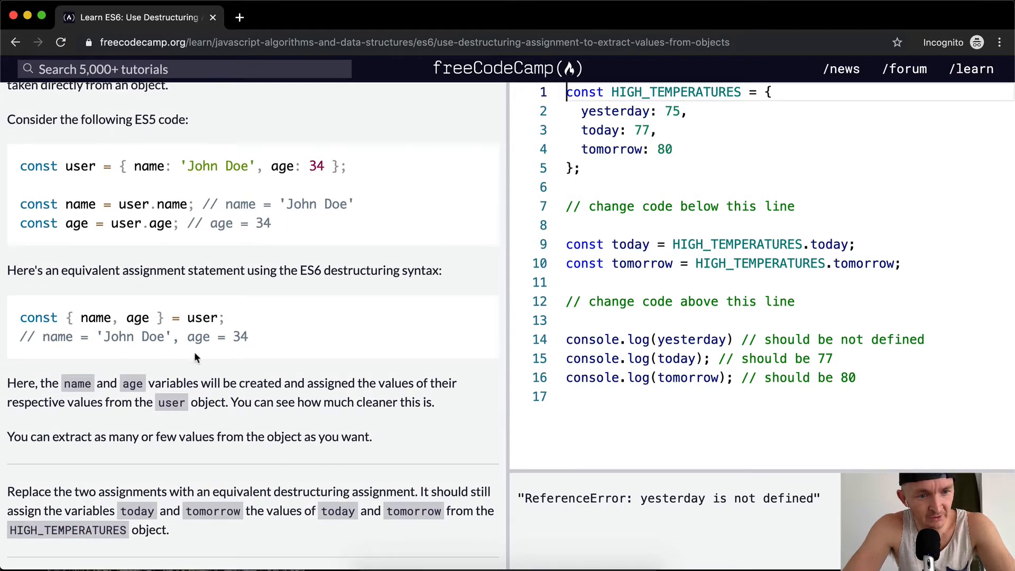
pyautogui.scroll(-3)
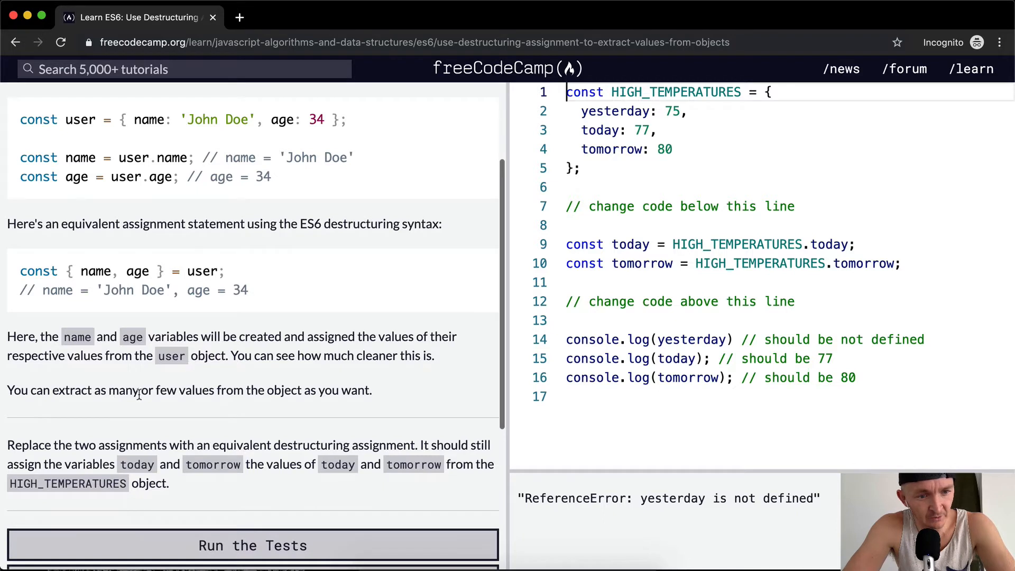
pyautogui.moveTo(211, 395)
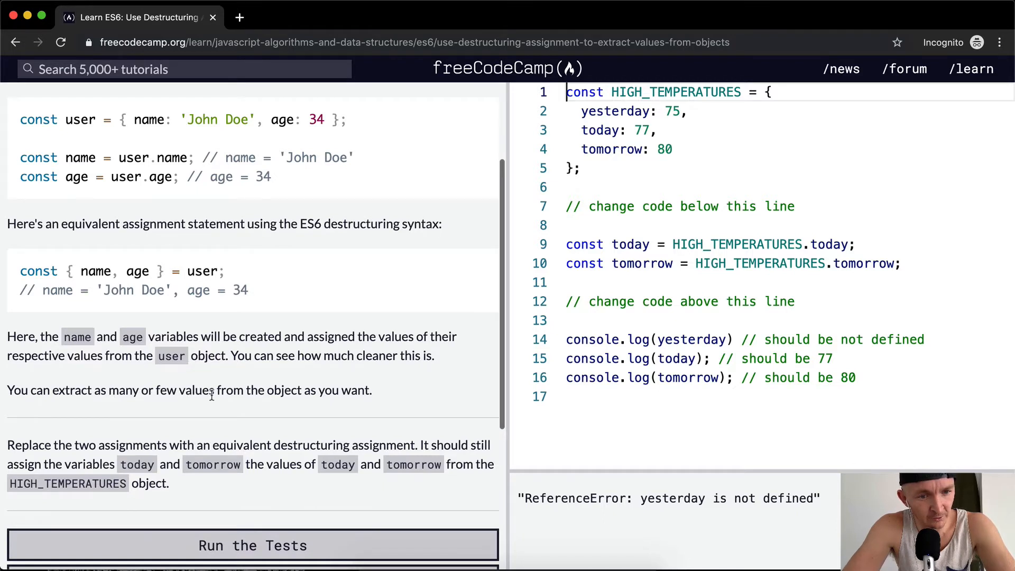
pyautogui.moveTo(136, 332)
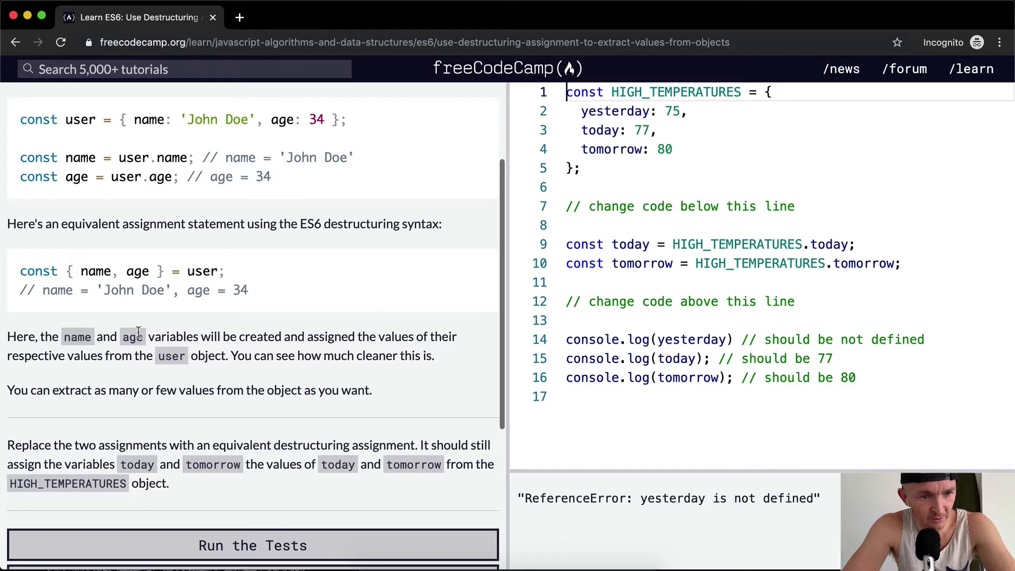
pyautogui.click(253, 544)
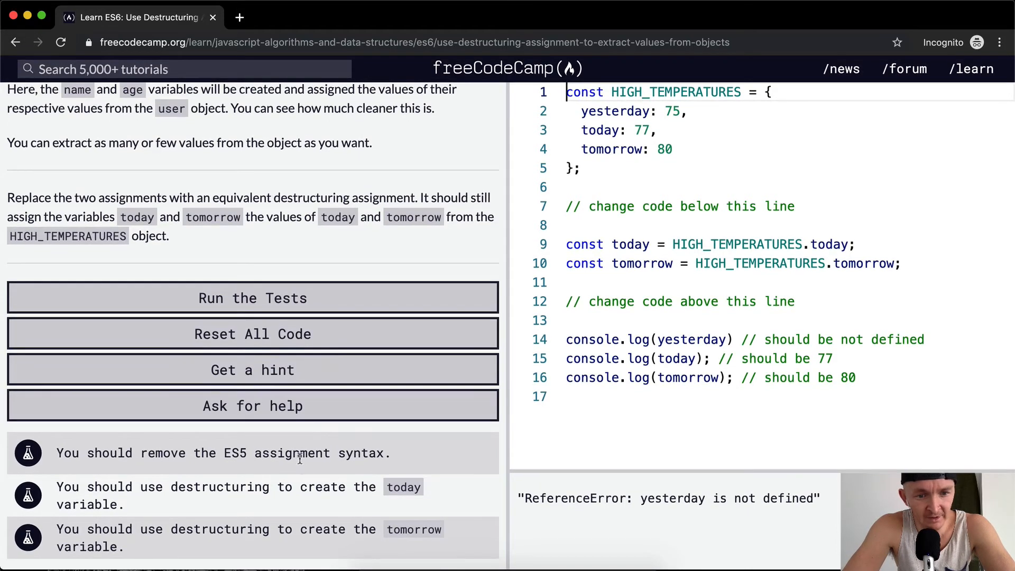
pyautogui.scroll(3)
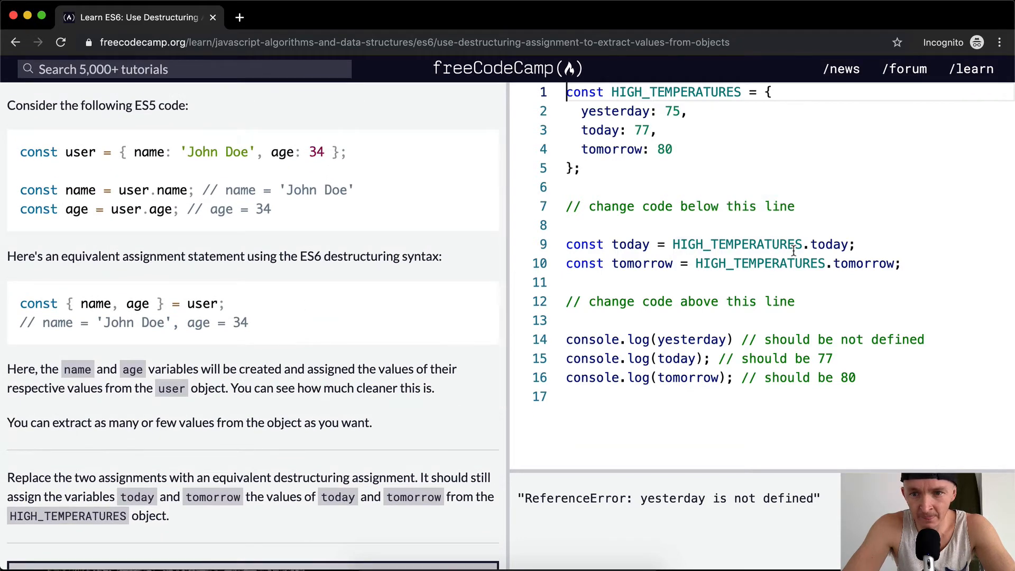
pyautogui.scroll(-3)
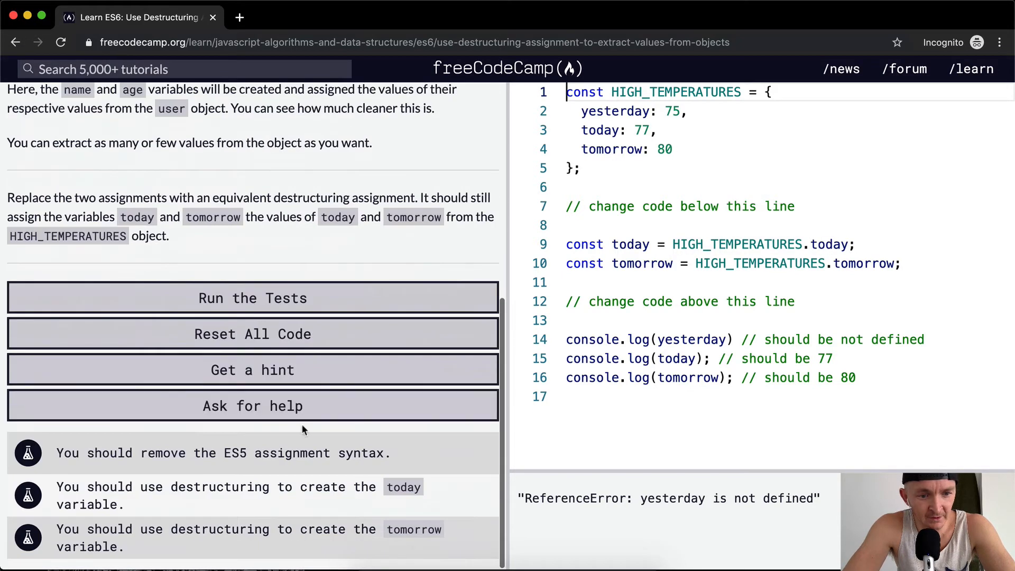
pyautogui.moveTo(243, 492)
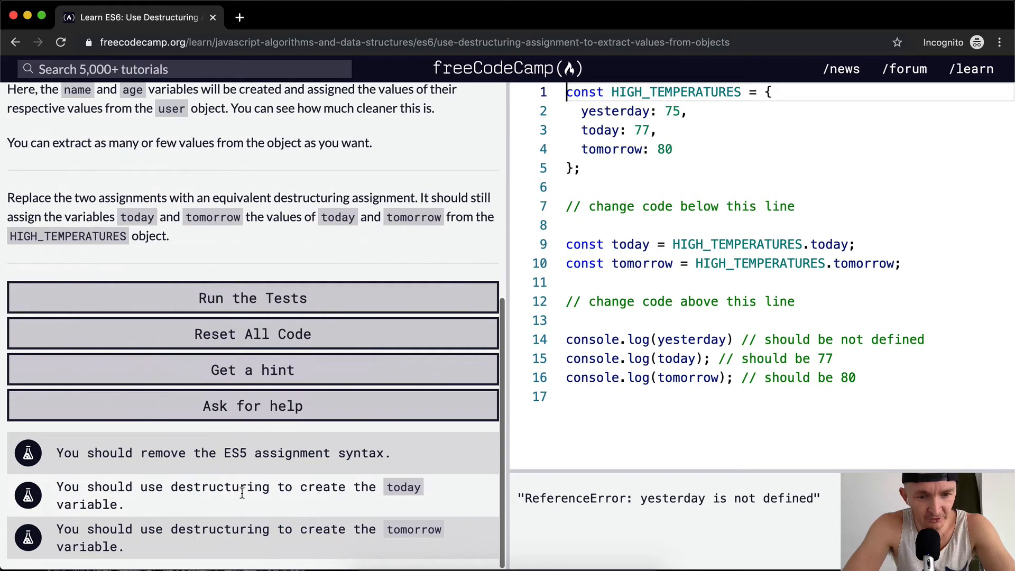
pyautogui.moveTo(317, 347)
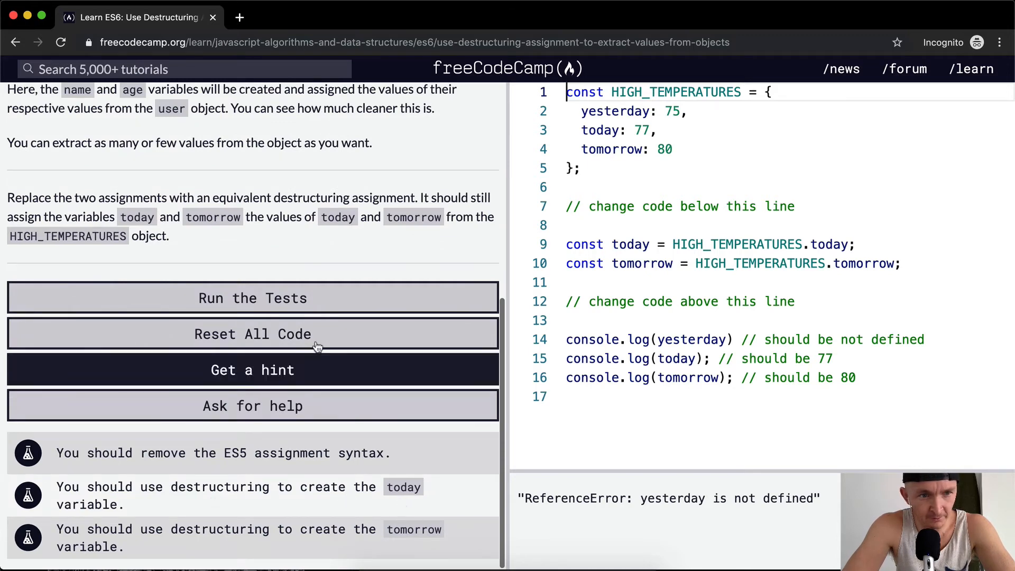
pyautogui.scroll(3)
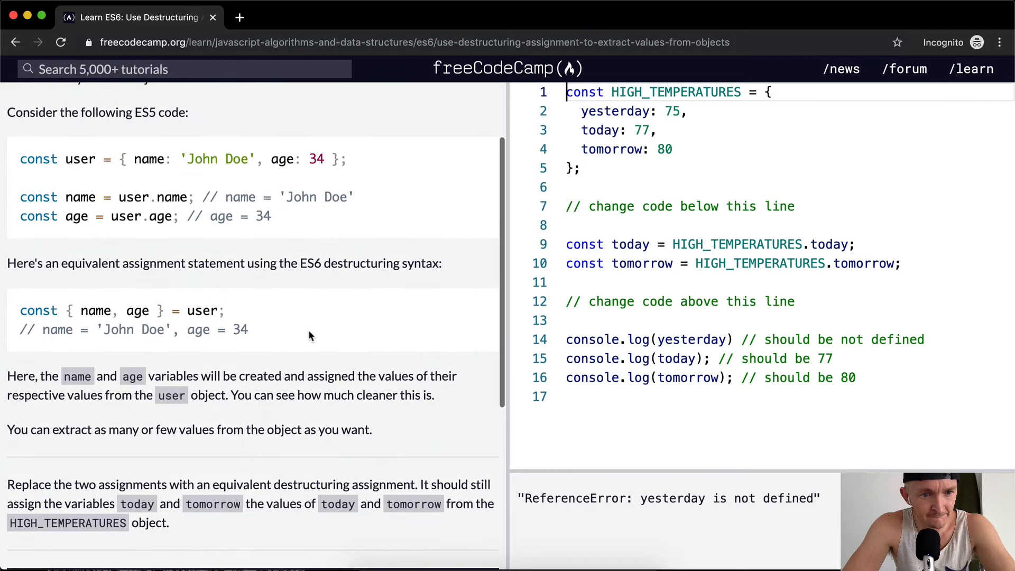
pyautogui.scroll(-3)
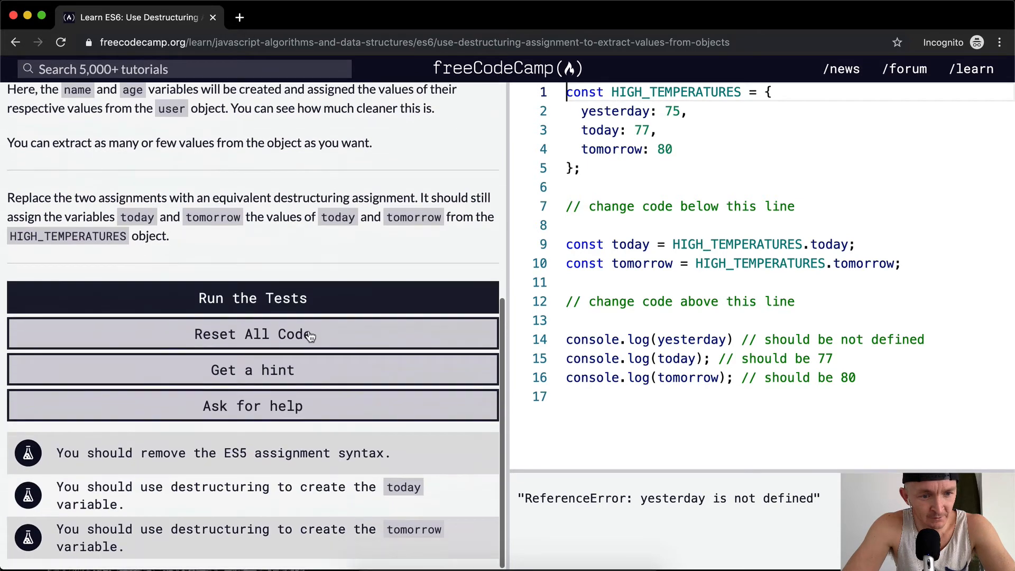
pyautogui.moveTo(292, 547)
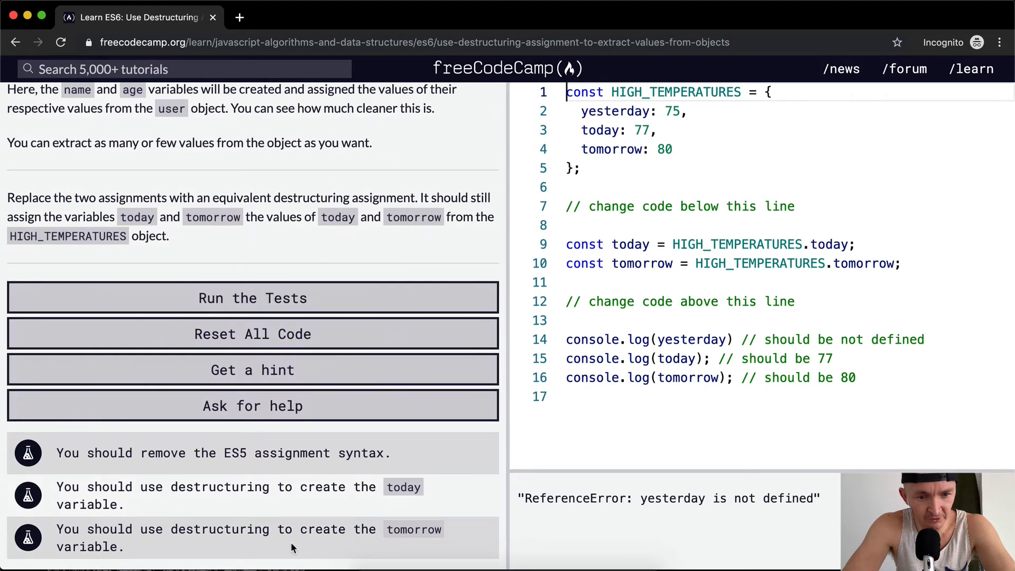
pyautogui.click(734, 282)
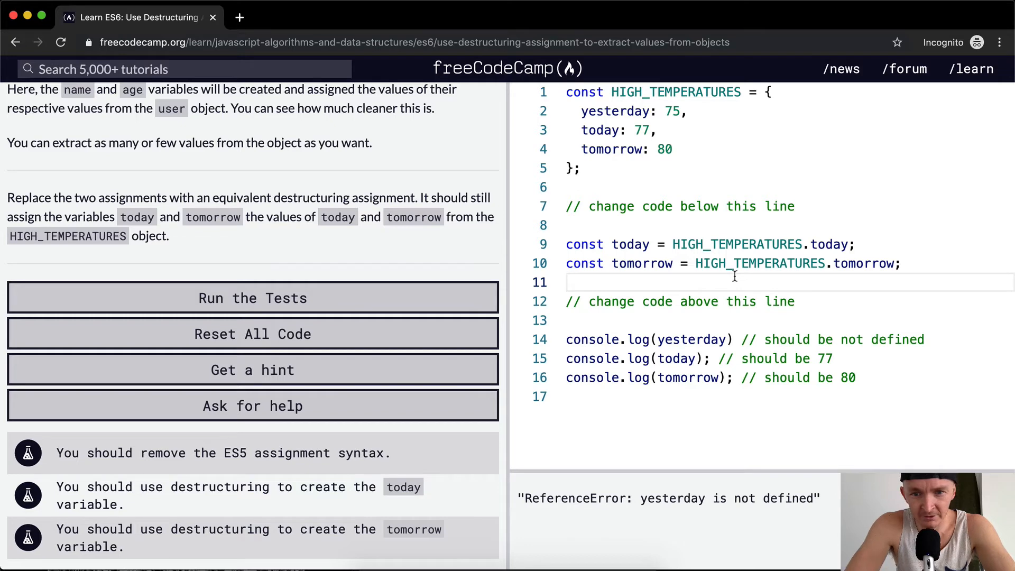
pyautogui.scroll(3)
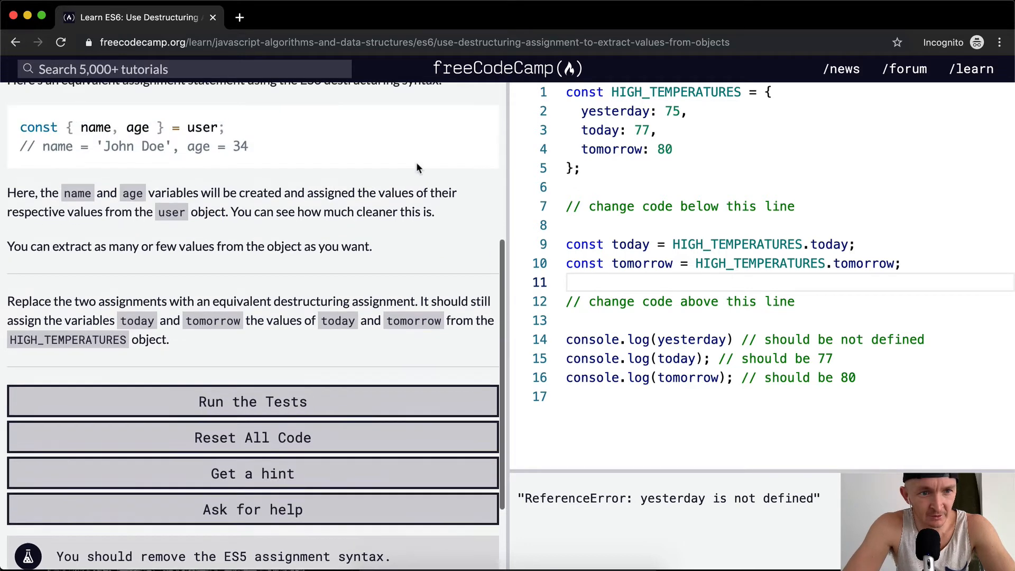
# Write const {today, tomorrow} = HIGH_TEMPERATURES; in place of the two ES5 temperature assignments
pyautogui.write('const')
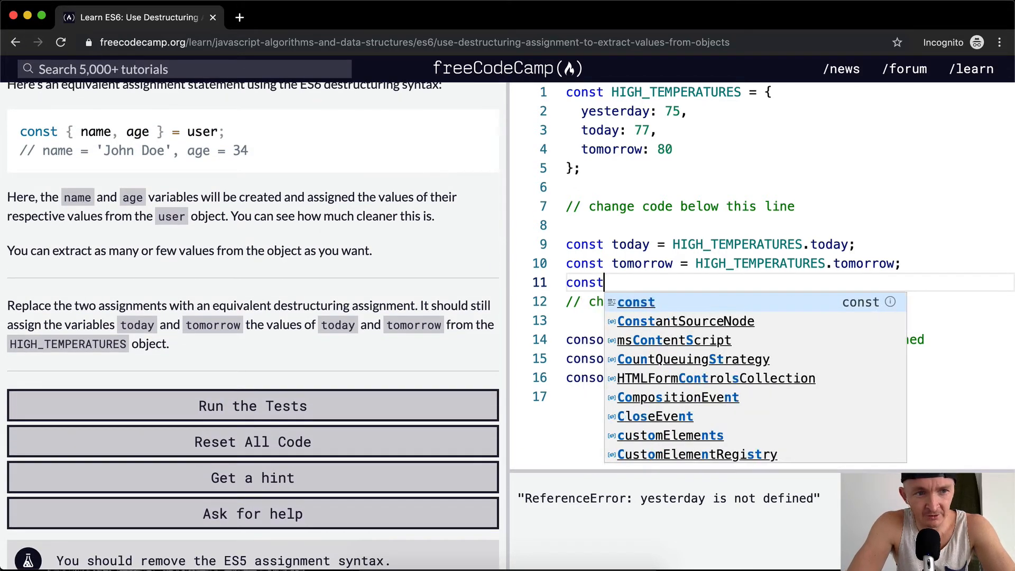
pyautogui.write('{}')
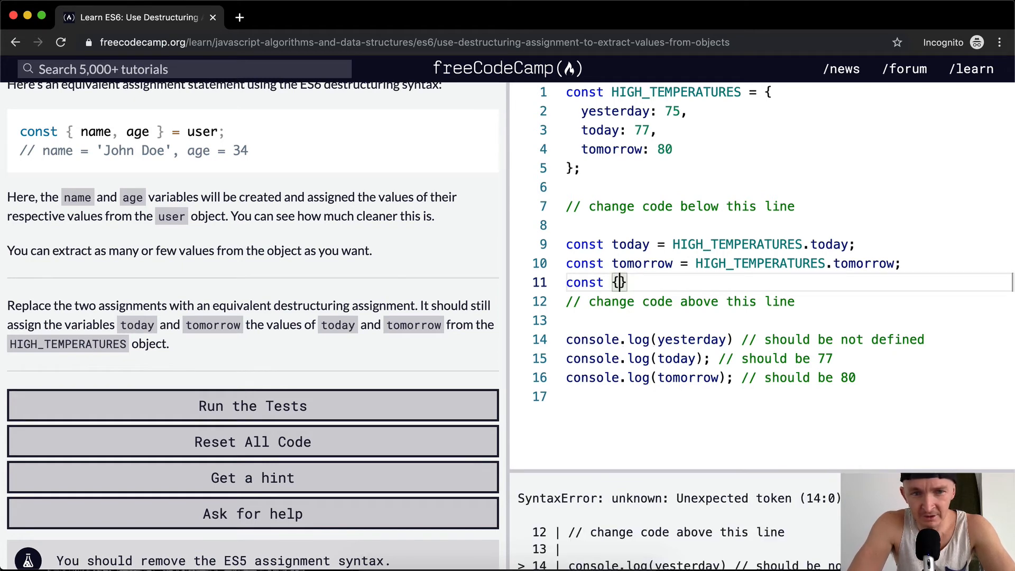
pyautogui.write('today, tomorrow')
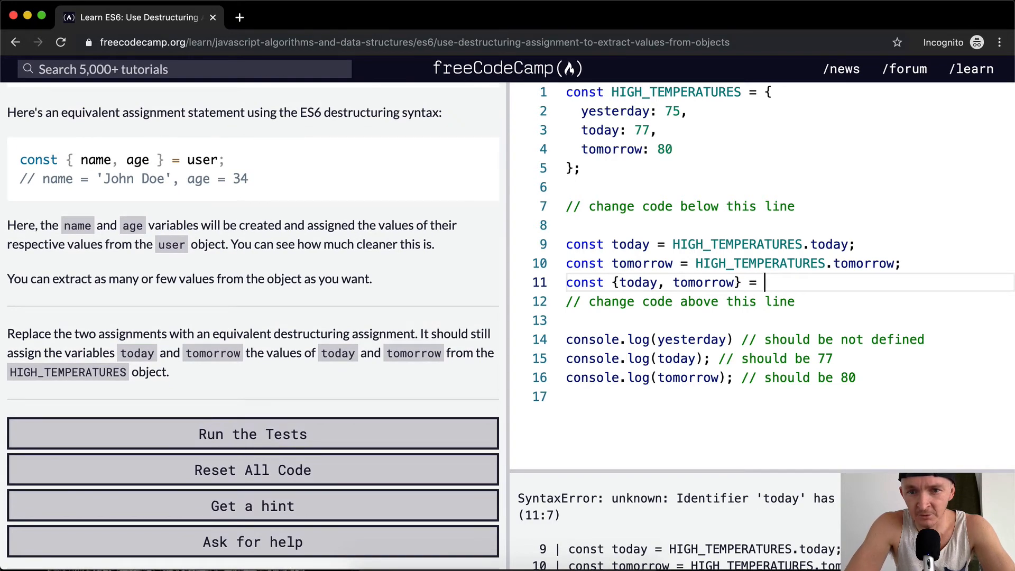
pyautogui.write('HIGH_TEMPERATURES;')
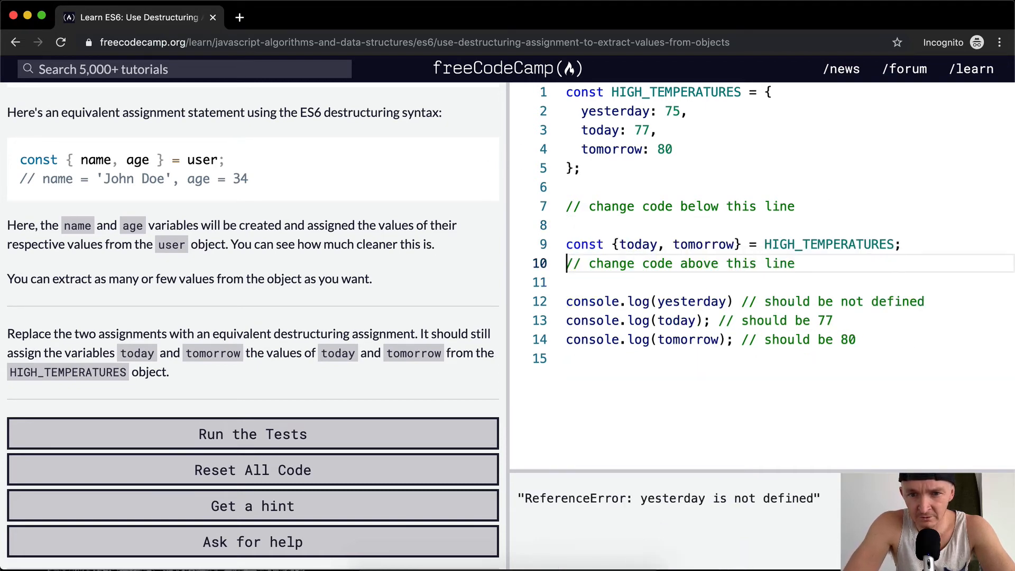
pyautogui.press('Enter')
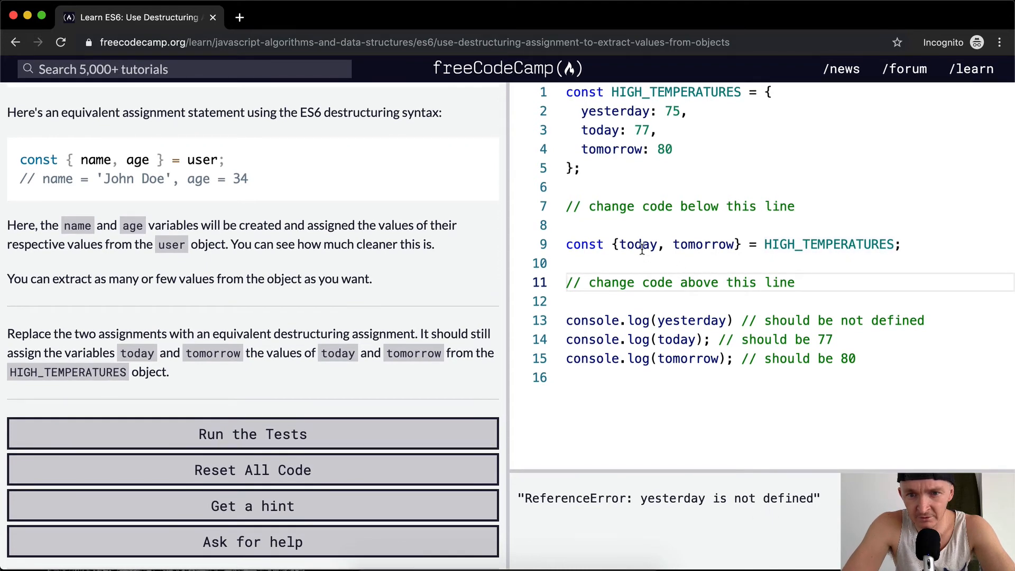
pyautogui.moveTo(621, 141)
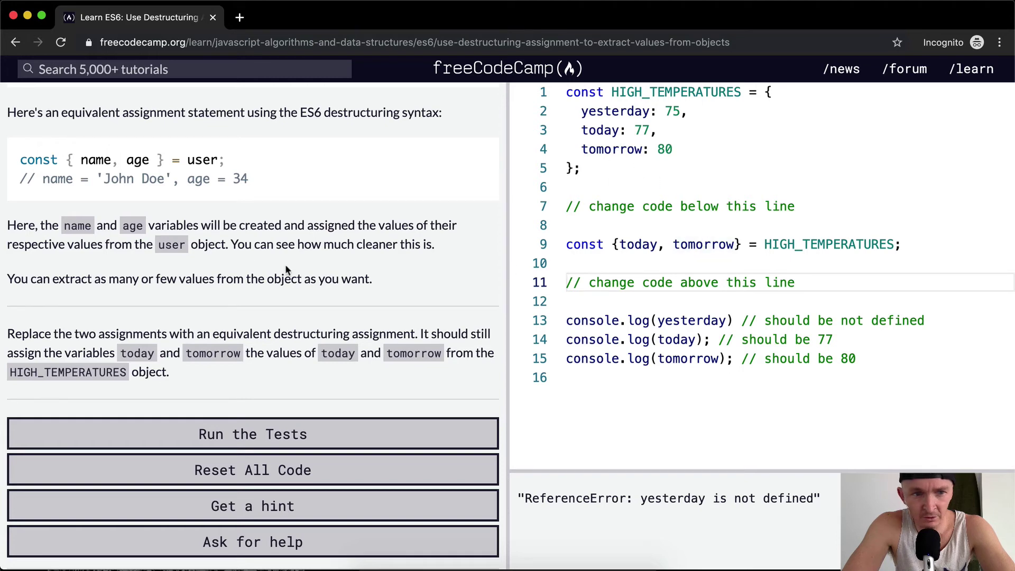
pyautogui.scroll(-3)
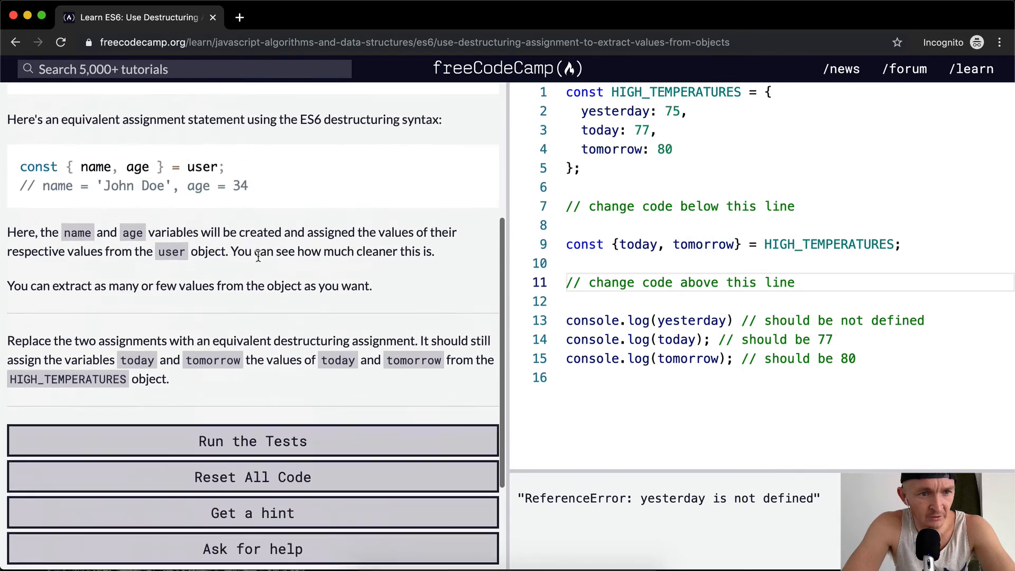
# Run the tests until all three pass and the challenge-complete dialog appears
pyautogui.click(253, 441)
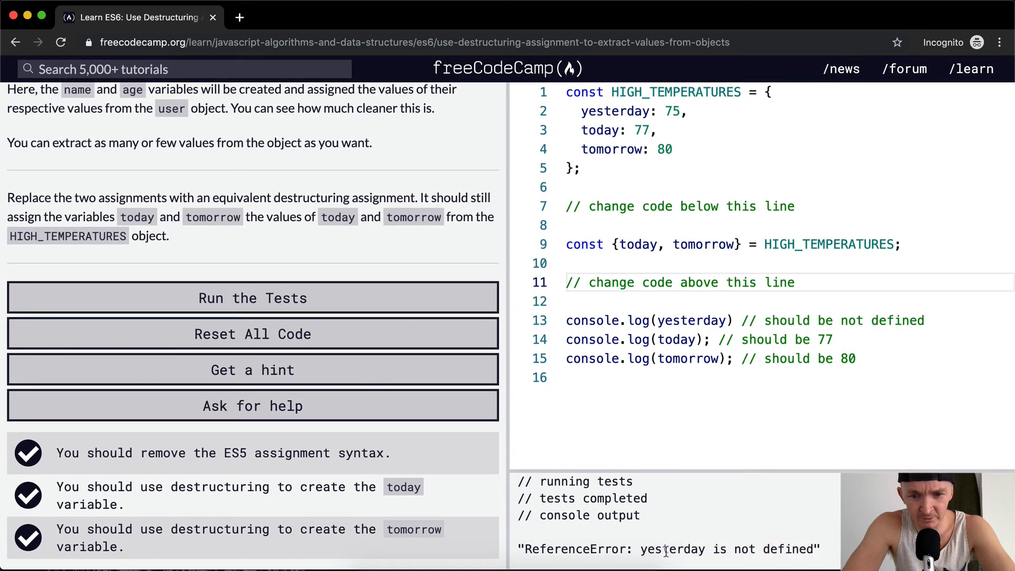
pyautogui.moveTo(676, 358)
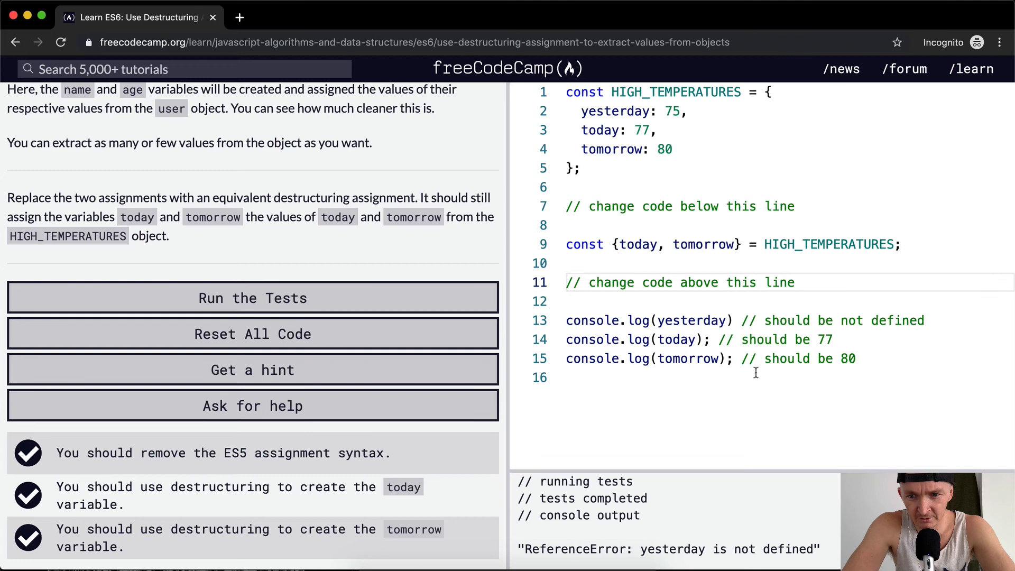
pyautogui.moveTo(895, 350)
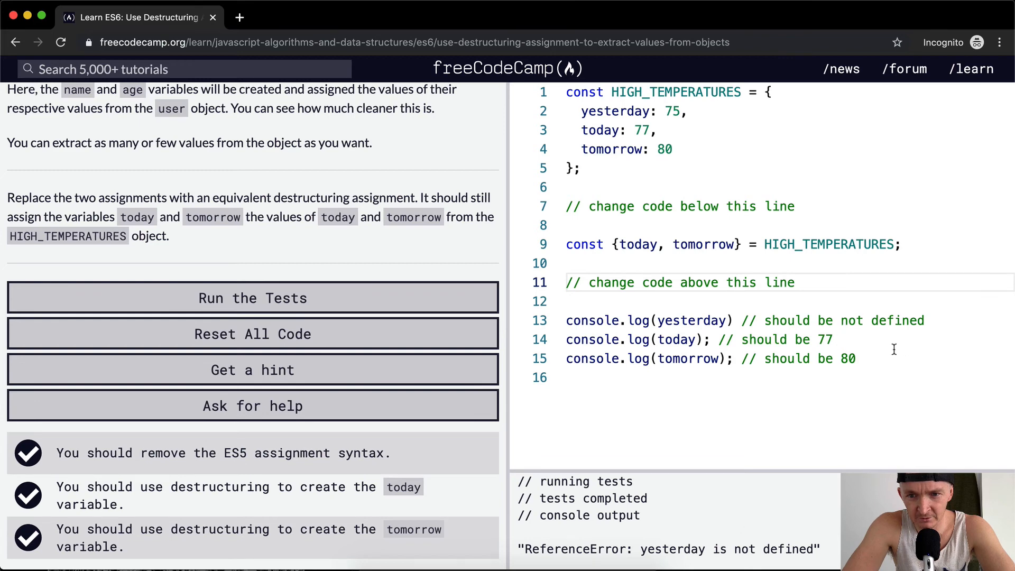
pyautogui.scroll(3)
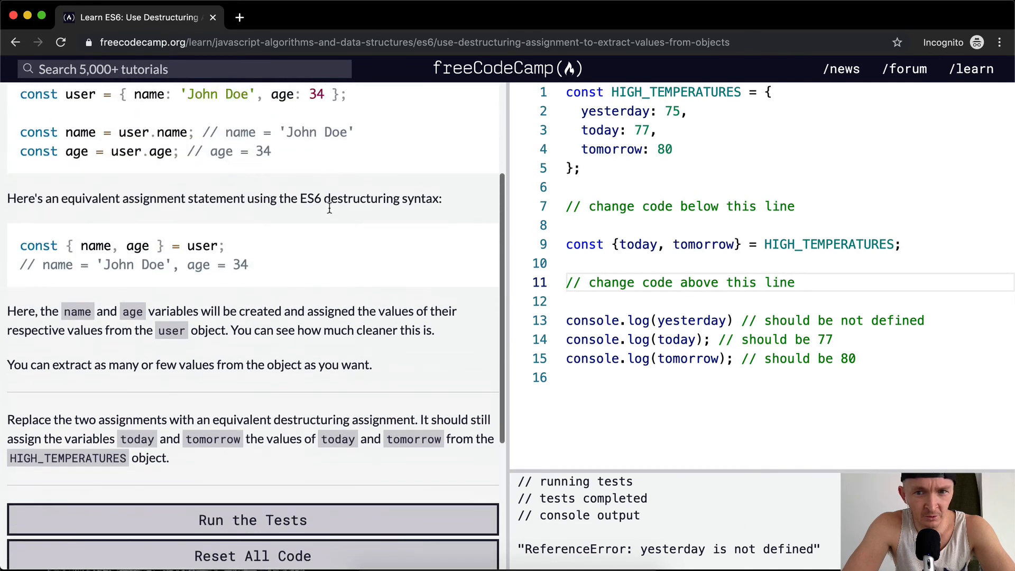
pyautogui.scroll(-3)
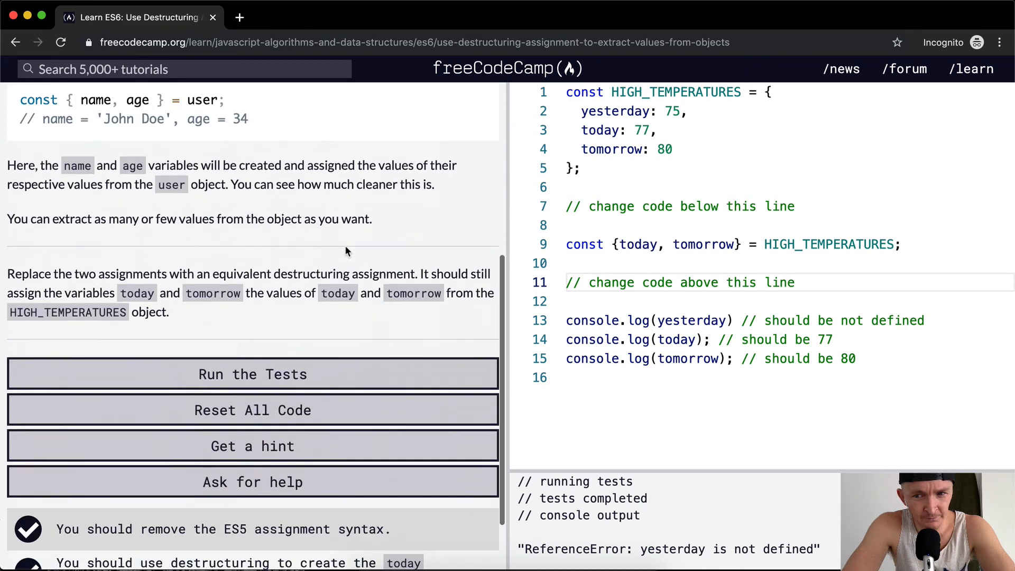
pyautogui.click(253, 373)
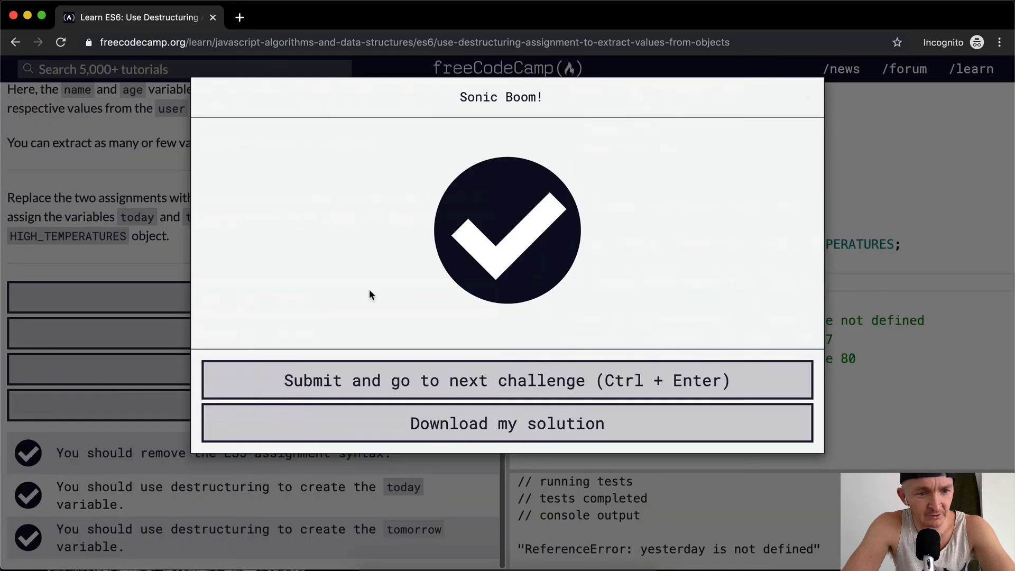
pyautogui.moveTo(433, 299)
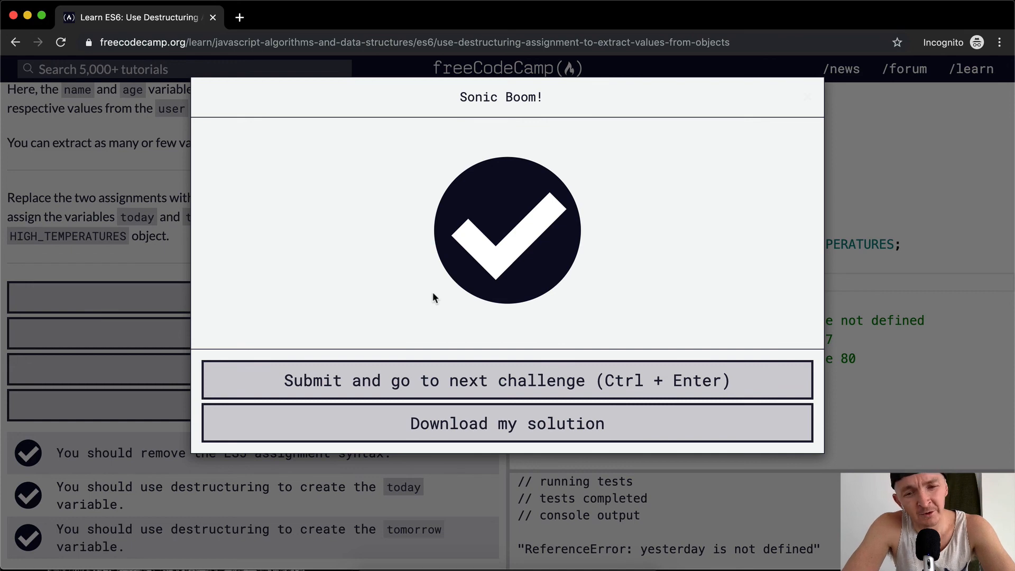
pyautogui.moveTo(545, 380)
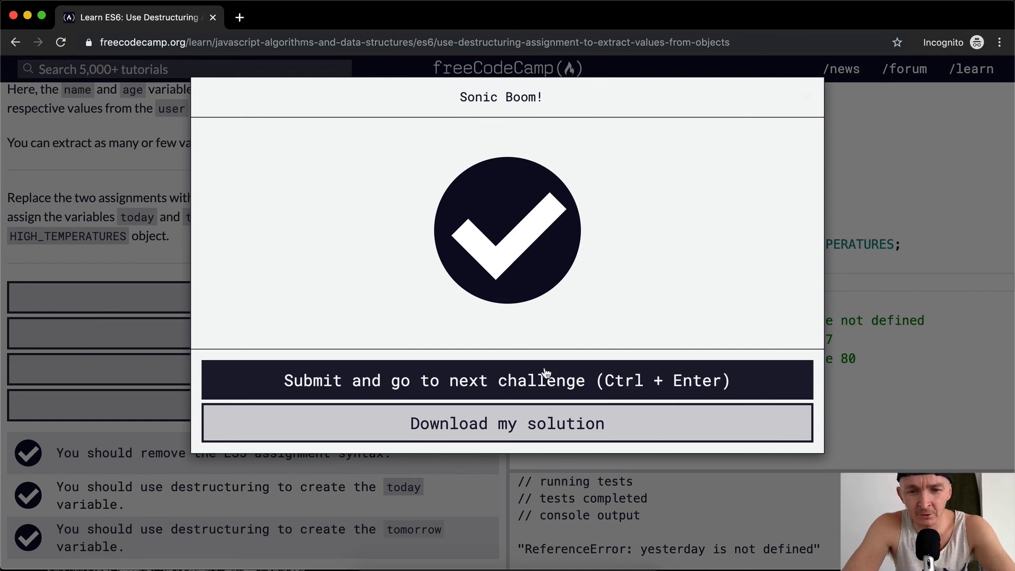